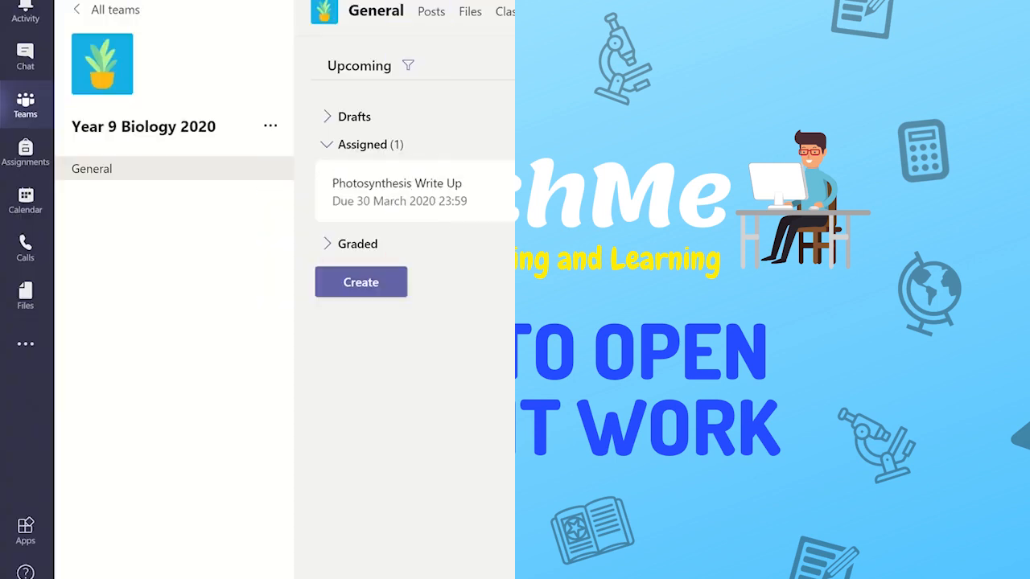
- Show the Year 9 Biology Assignments list with Photosynthesis Write Up
{"action": "left_click", "coordinate": [625, 11]}
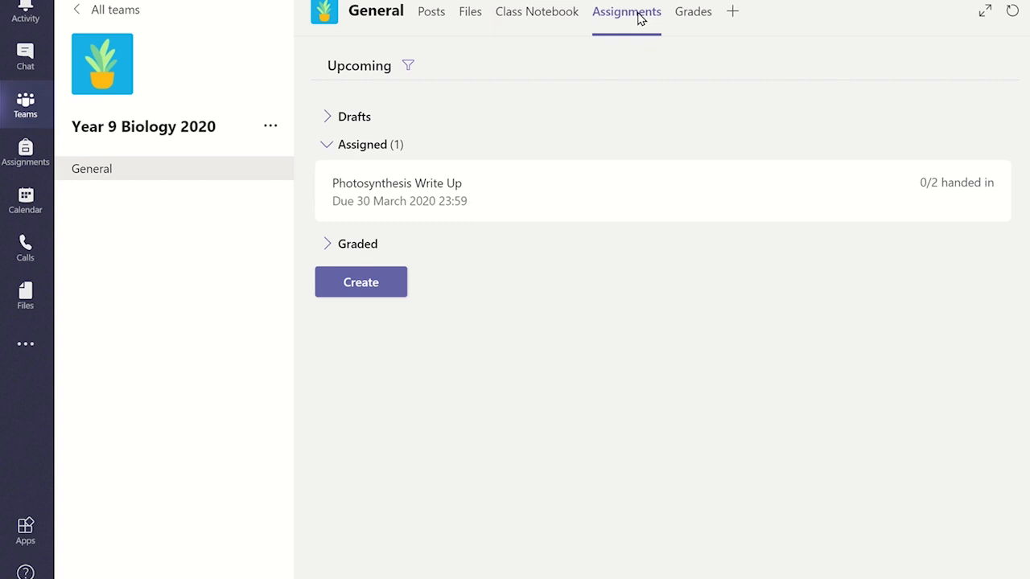
{"action": "mouse_move", "coordinate": [499, 201]}
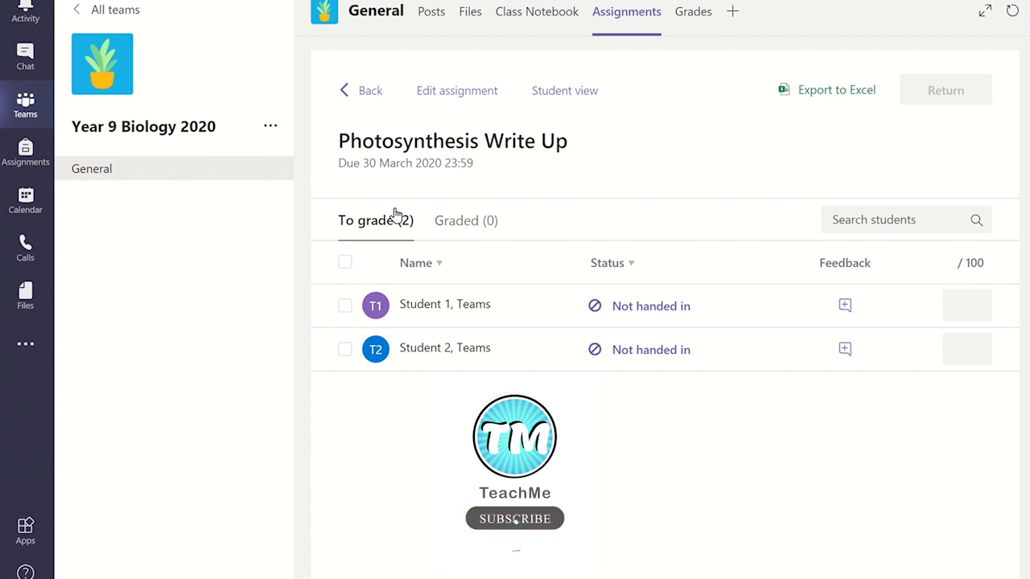
{"action": "left_click", "coordinate": [515, 518]}
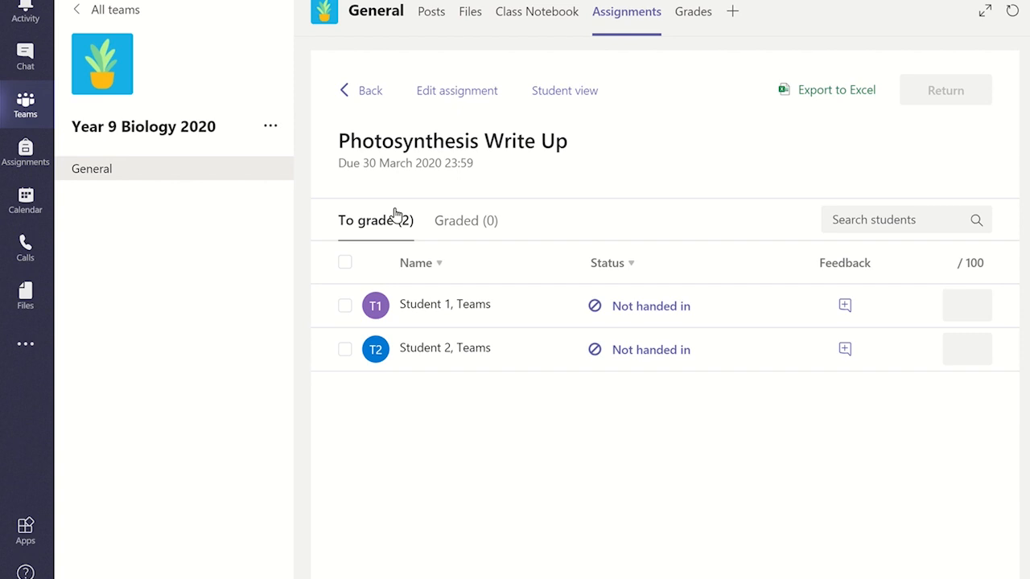
{"action": "mouse_move", "coordinate": [634, 318]}
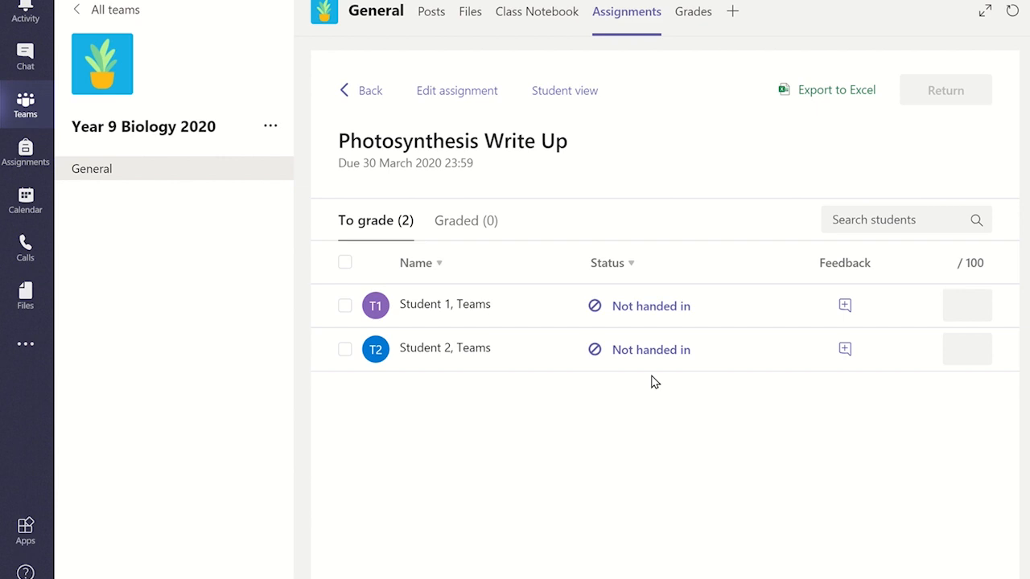
{"action": "mouse_move", "coordinate": [651, 370]}
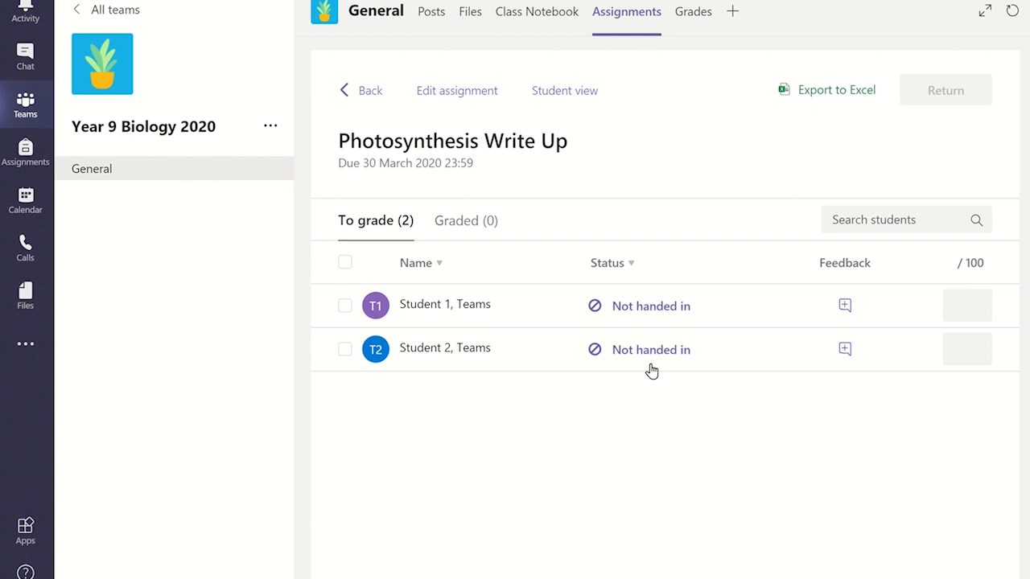
- Bring up Student 1's submitted Word document from the To grade list
{"action": "left_click", "coordinate": [444, 304]}
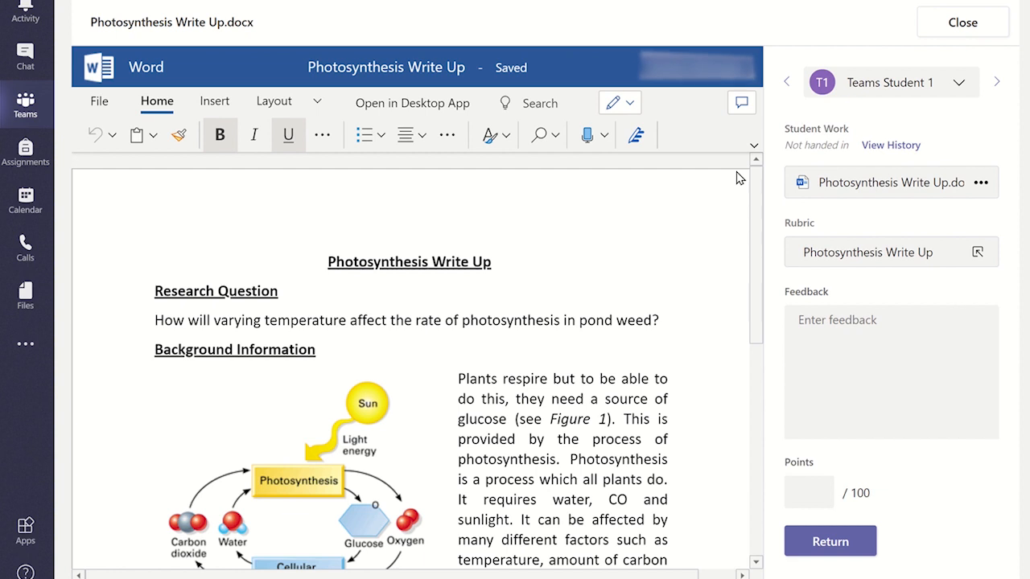
{"action": "mouse_move", "coordinate": [412, 103]}
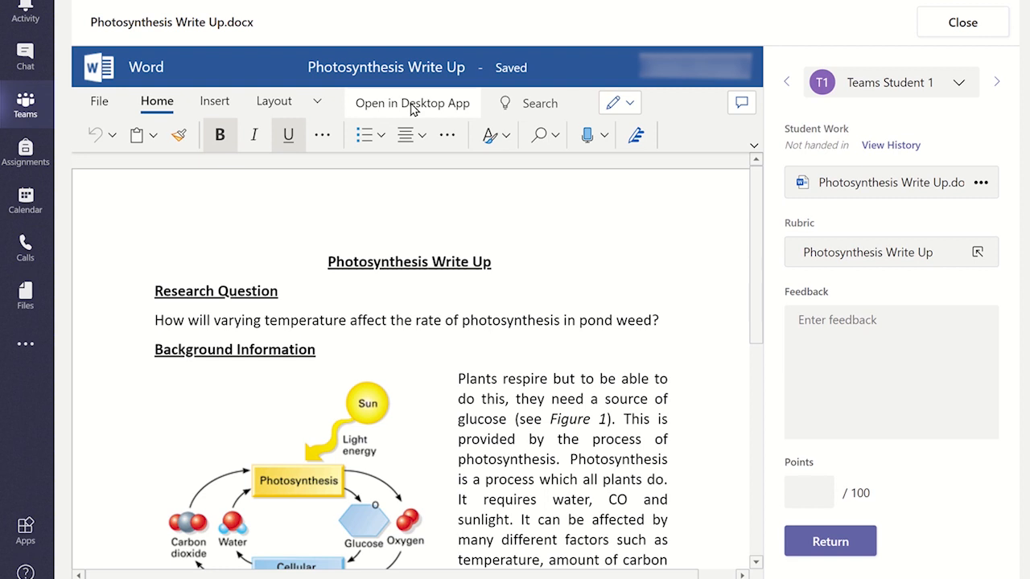
{"action": "left_click", "coordinate": [328, 260]}
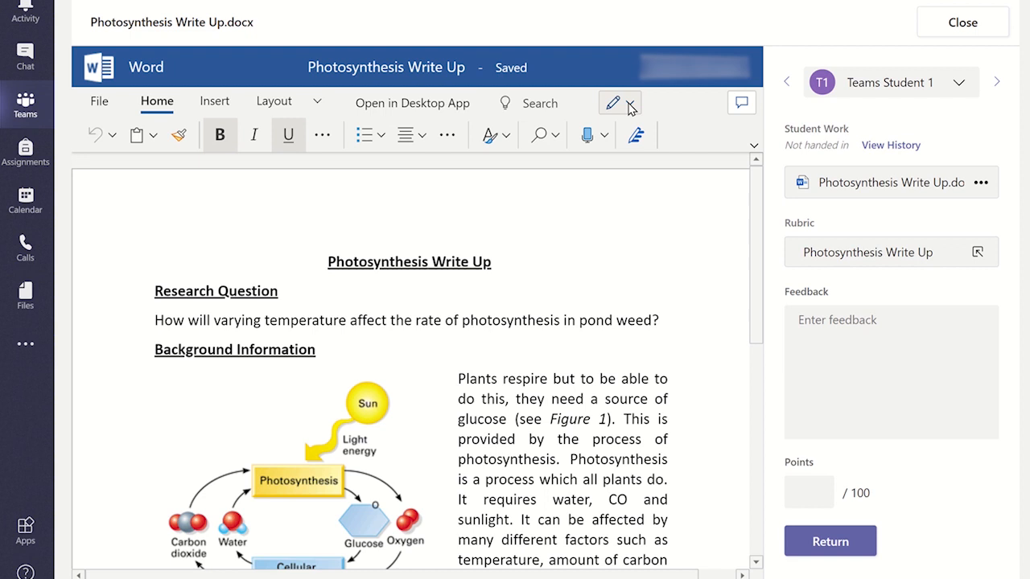
- Put the document in Reviewing mode and select 'Plants respire… (see Figure 1).'
{"action": "left_click", "coordinate": [619, 102]}
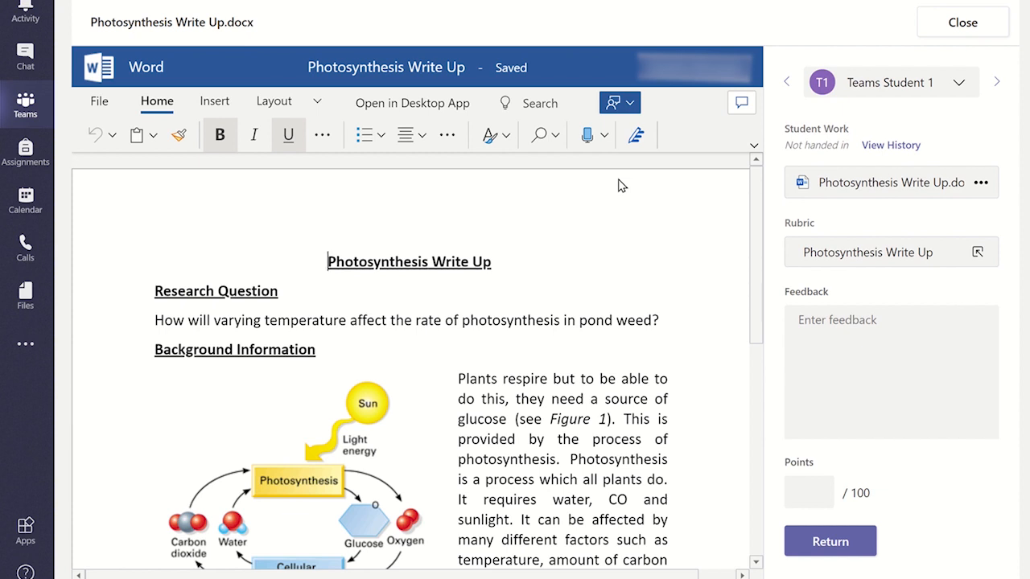
{"action": "mouse_move", "coordinate": [617, 422]}
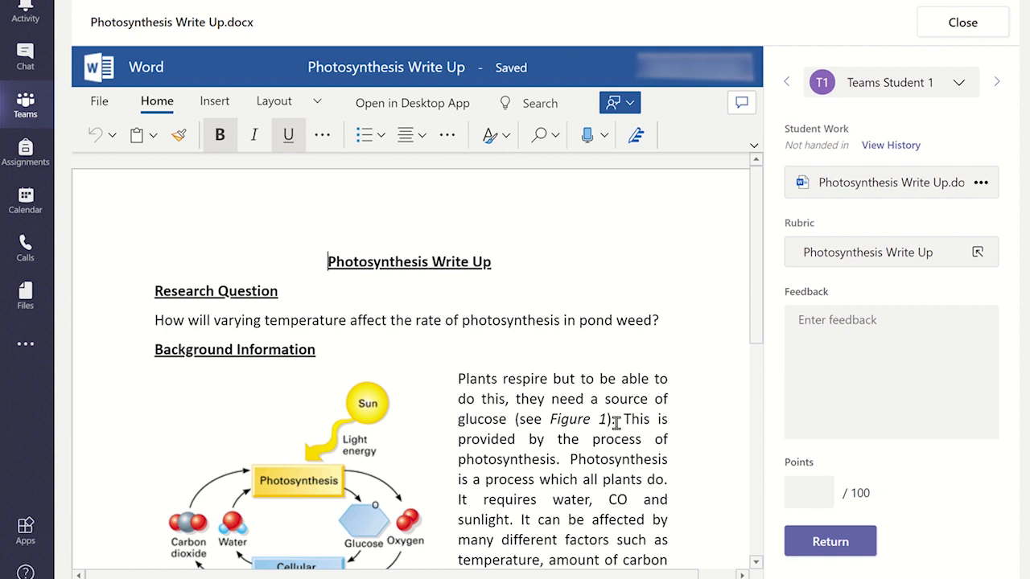
{"action": "left_click_drag", "start_coordinate": [480, 399], "coordinate": [611, 419]}
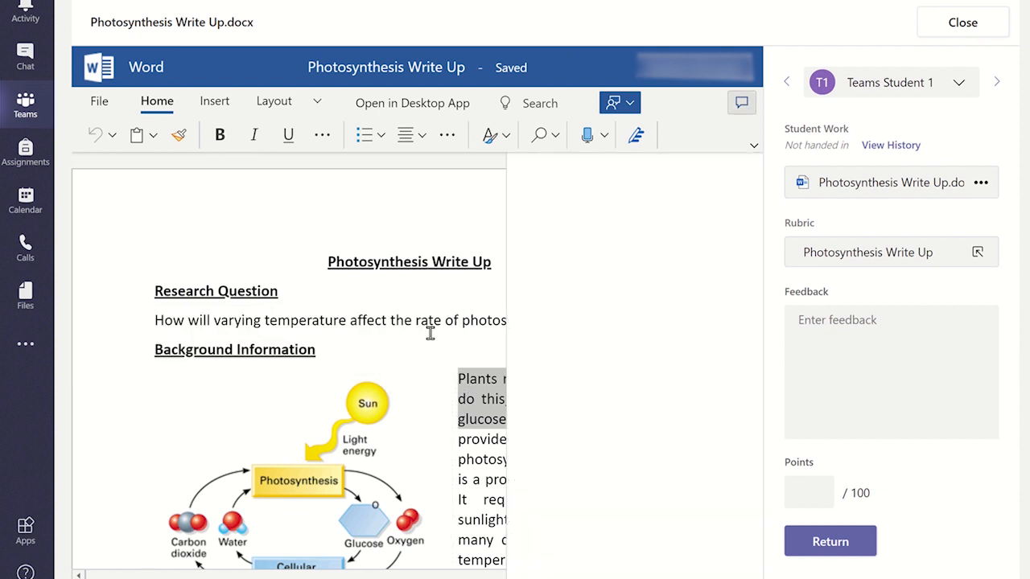
- Post the comment 'Well done for mentioning Respiration…' on the selected passage
{"action": "left_click", "coordinate": [740, 103]}
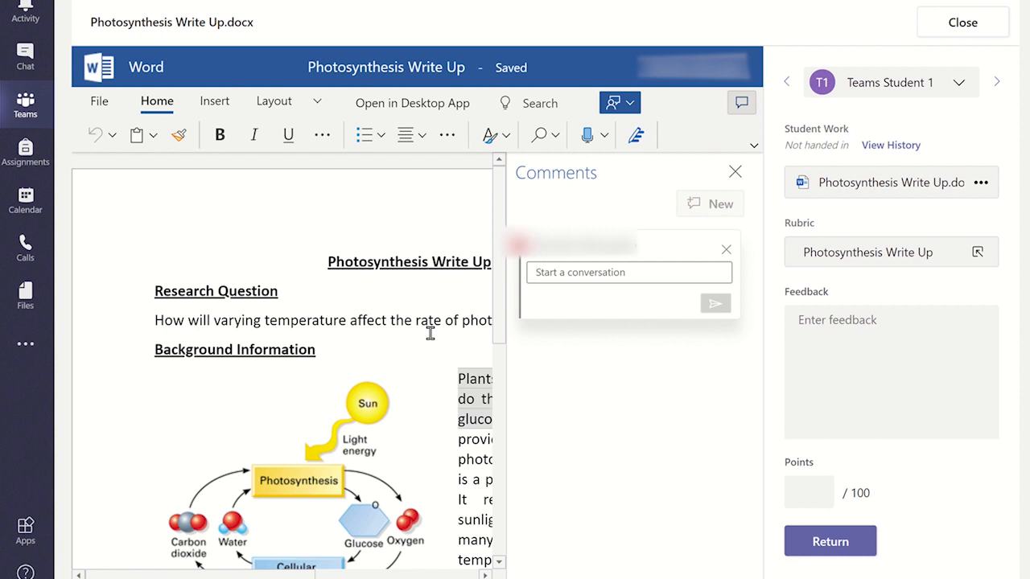
{"action": "type", "text": "Well done for mentioning Respiration, as"}
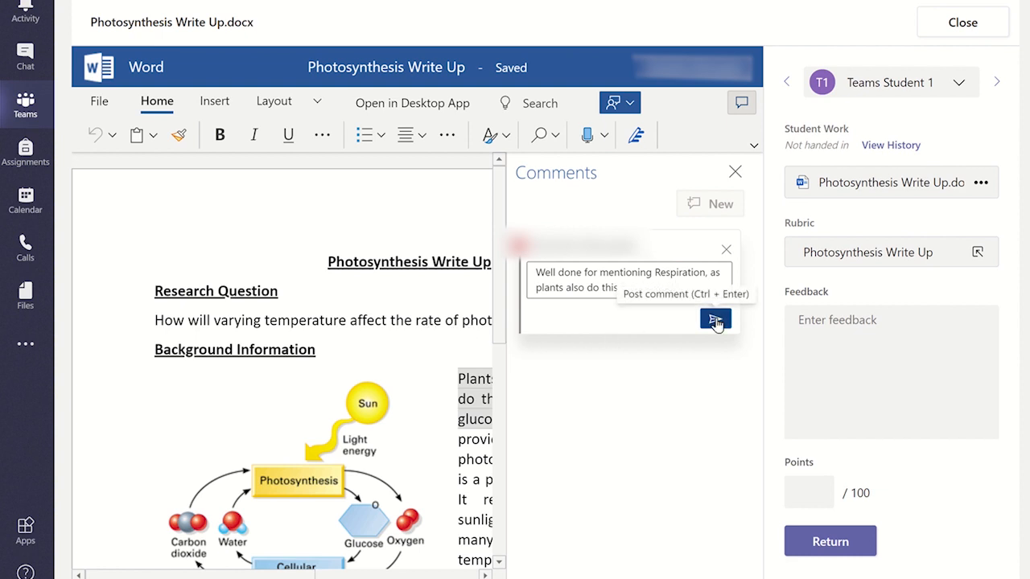
{"action": "left_click", "coordinate": [714, 318]}
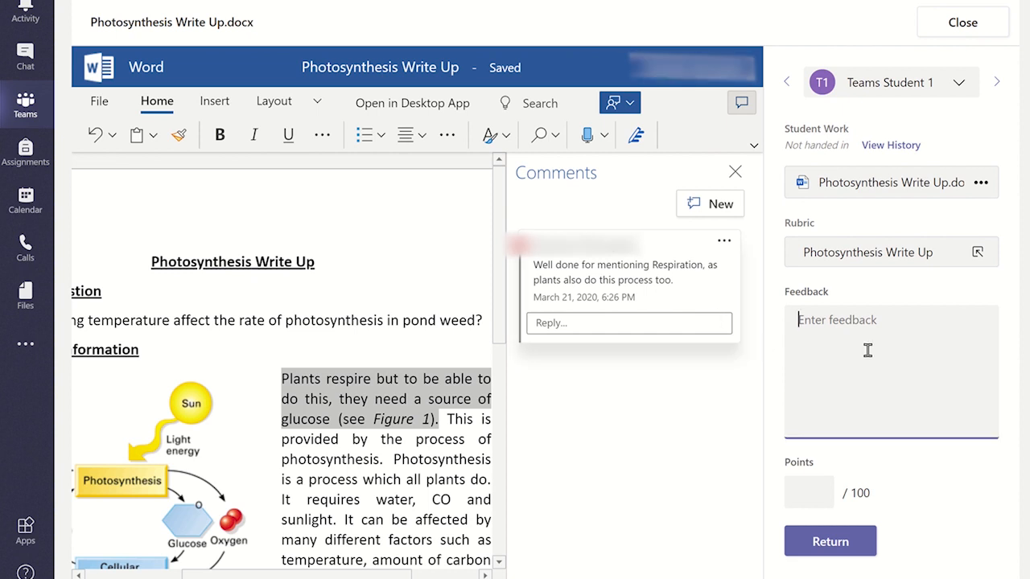
- Give Student 1 feedback 'Well done for providing a detailed account…' and 75 points, then advance to Student 2
{"action": "type", "text": "Well done for providing a detailed account of the experiment we did in class. Make sure you look through the analysis section again - see my comments to improve your work."}
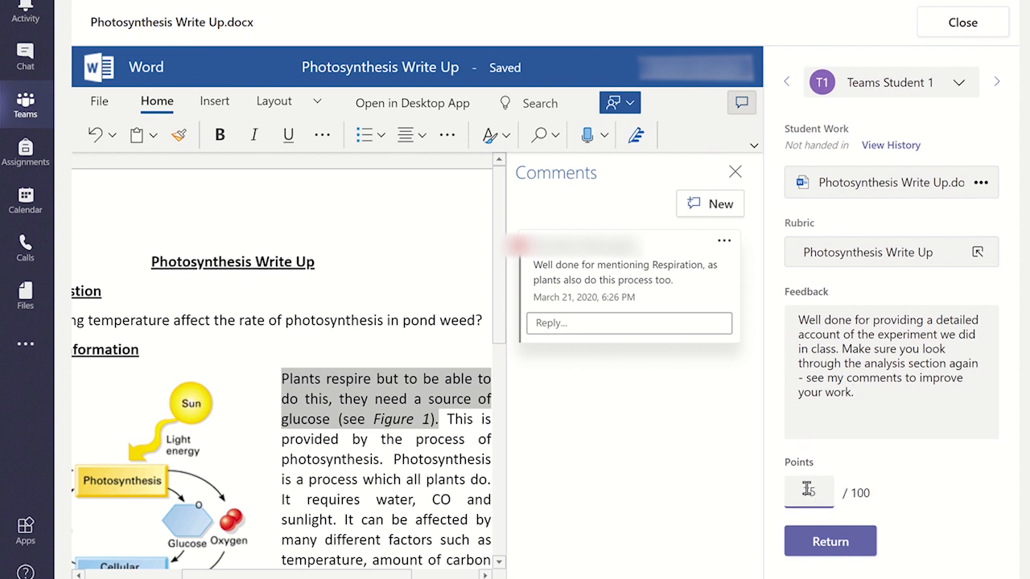
{"action": "type", "text": "75"}
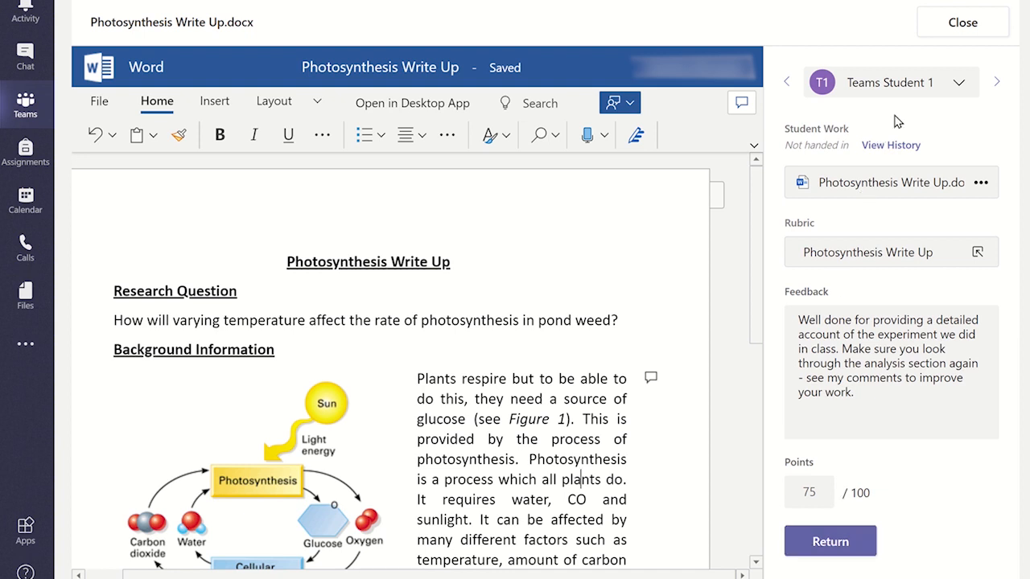
{"action": "mouse_move", "coordinate": [994, 87]}
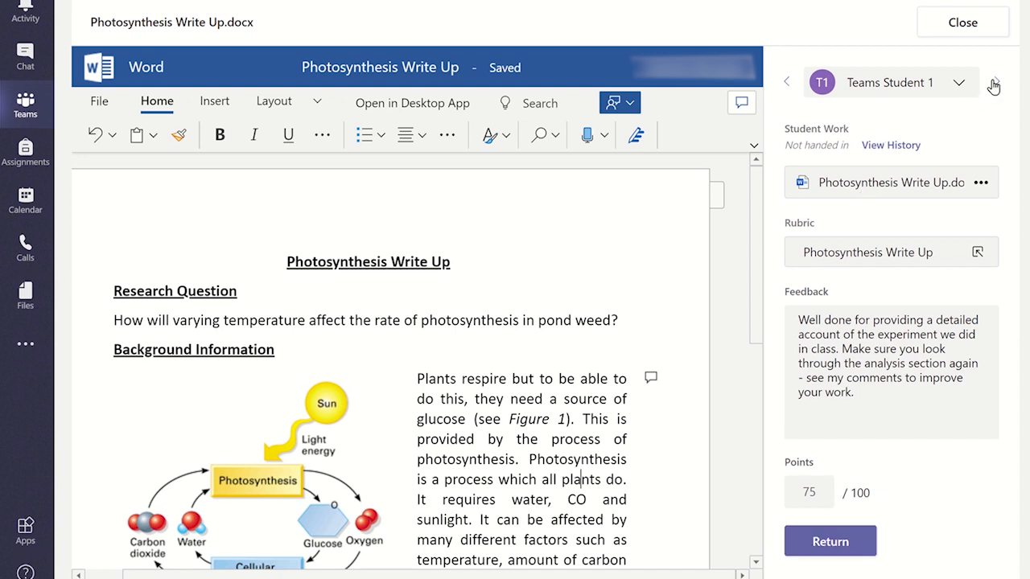
{"action": "left_click", "coordinate": [953, 83]}
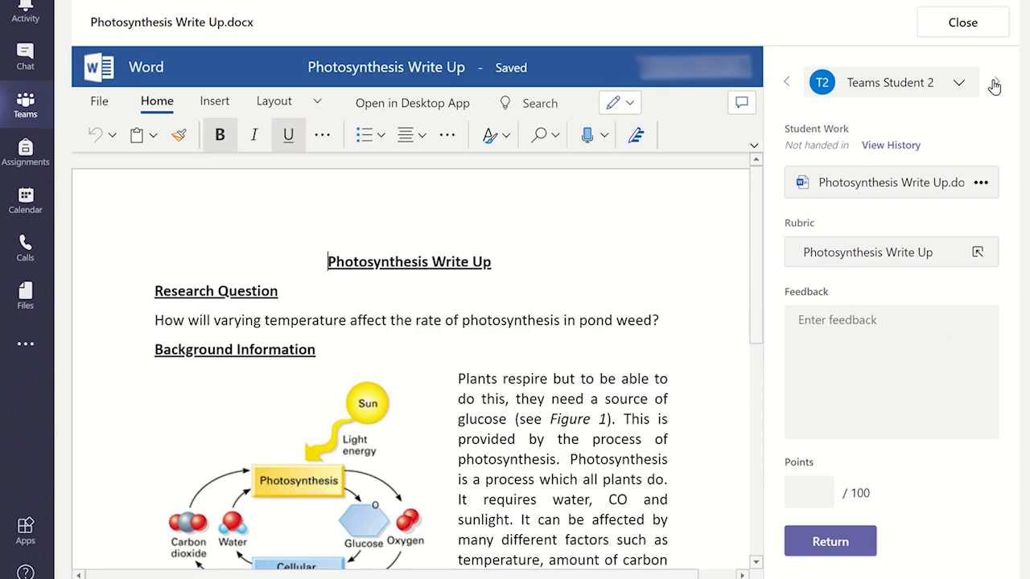
{"action": "mouse_move", "coordinate": [997, 87]}
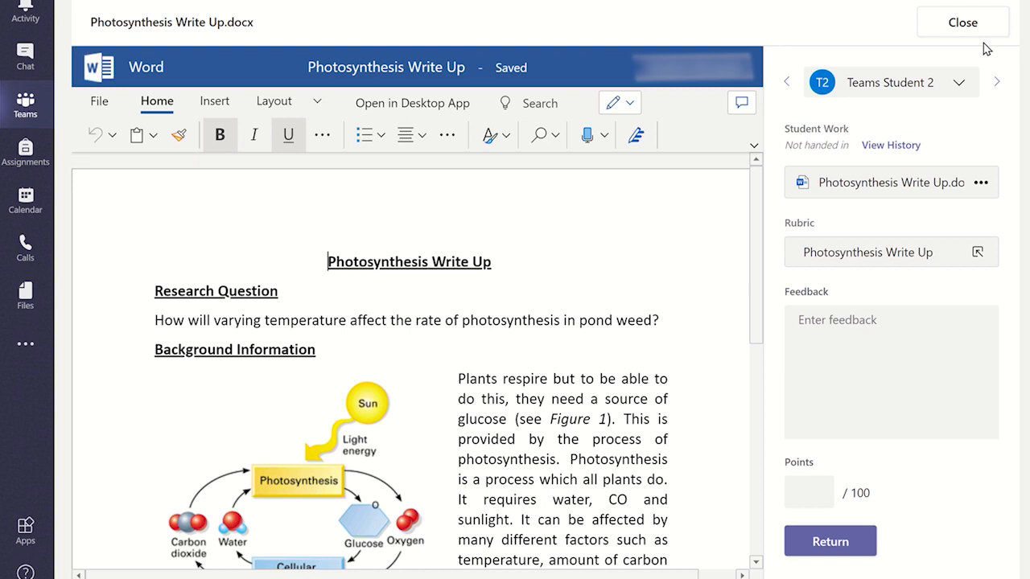
- Return to the grading list and expand Student 1's written feedback beside 75 points
{"action": "left_click", "coordinate": [962, 23]}
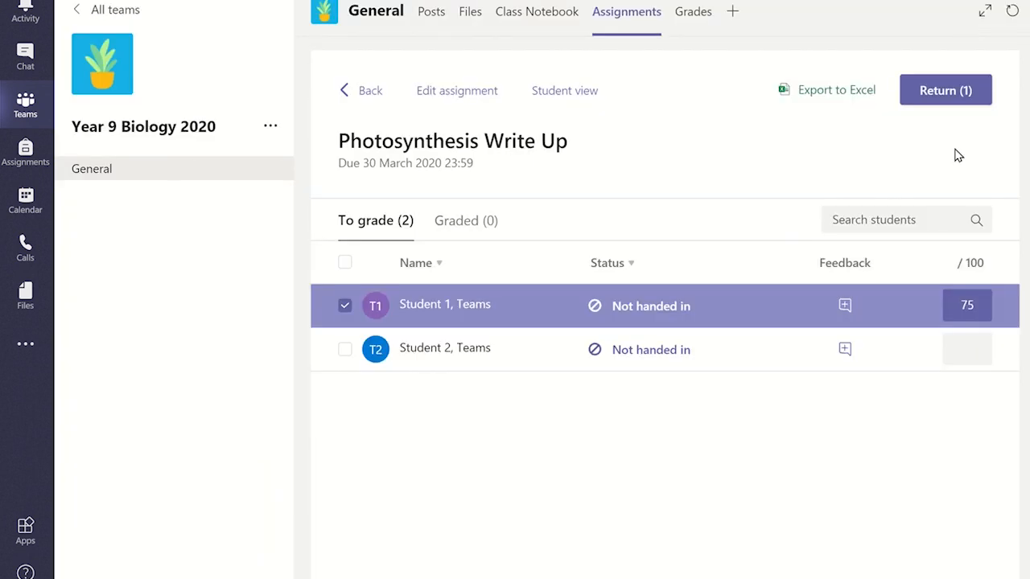
{"action": "mouse_move", "coordinate": [845, 306]}
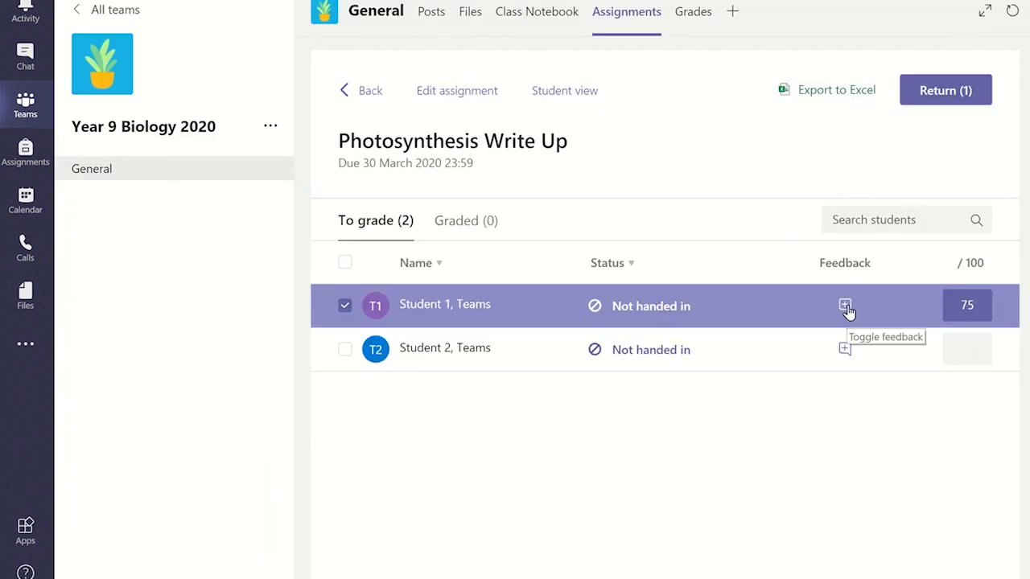
{"action": "left_click", "coordinate": [845, 306]}
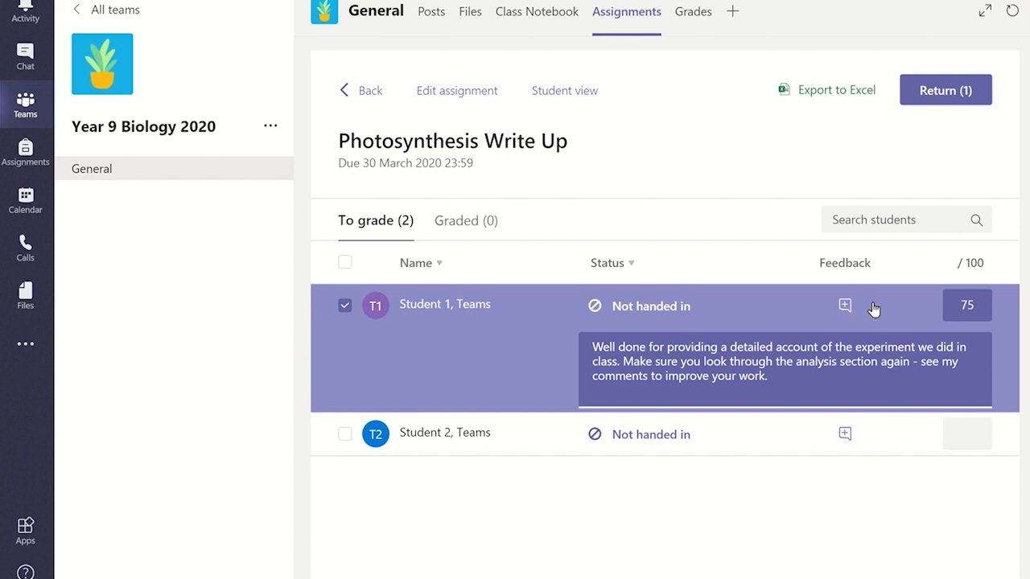